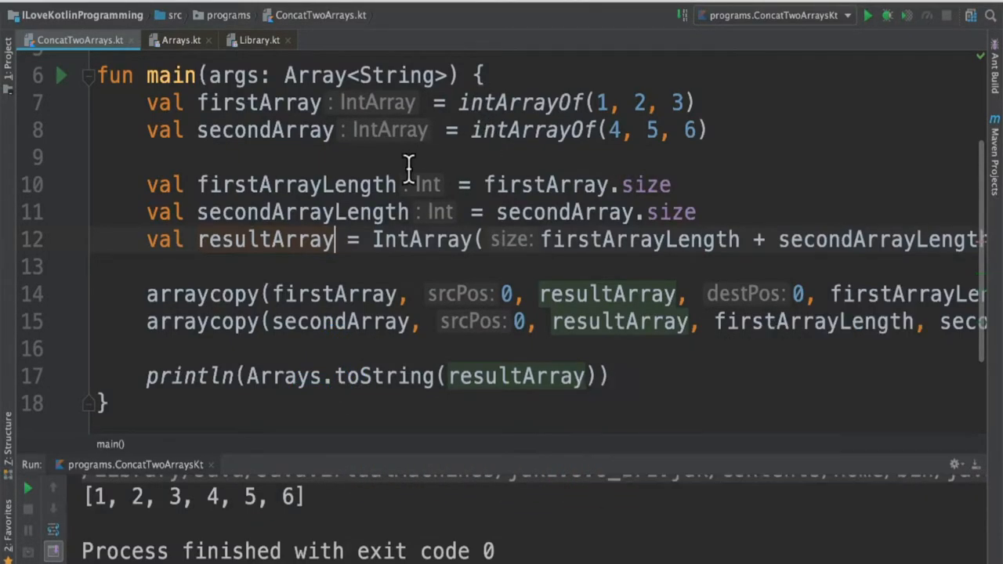
pyautogui.moveTo(294, 118)
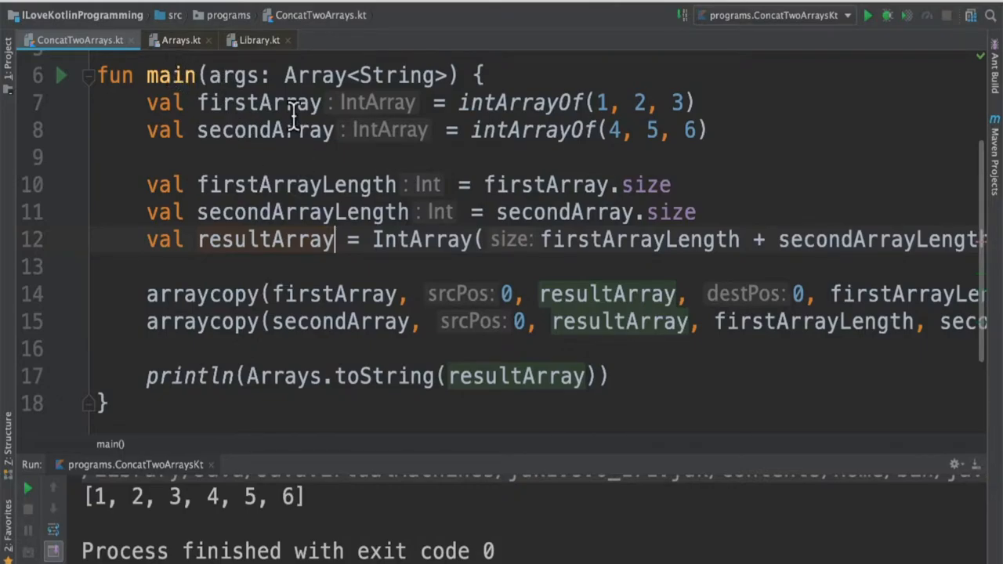
pyautogui.moveTo(301, 130)
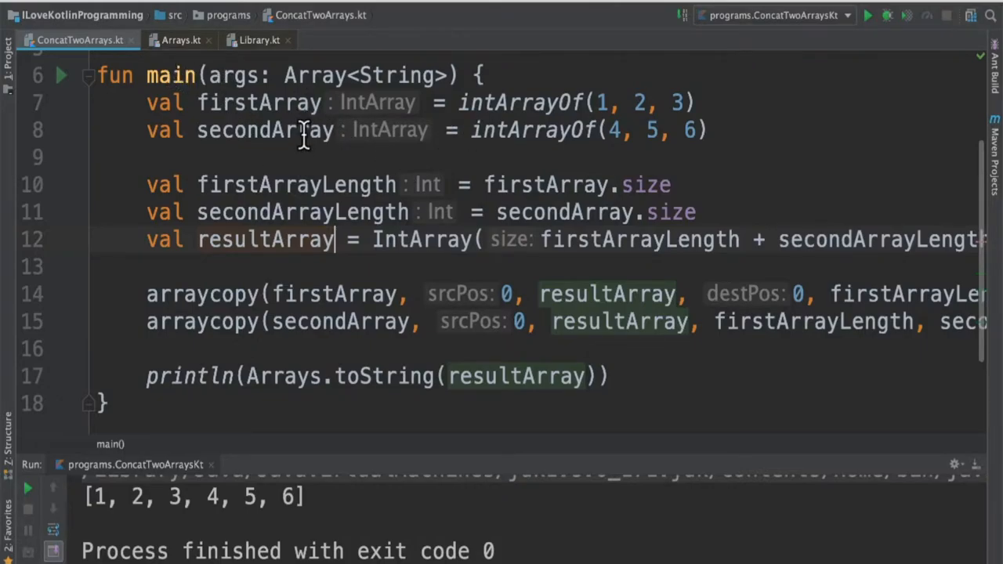
pyautogui.moveTo(572, 102)
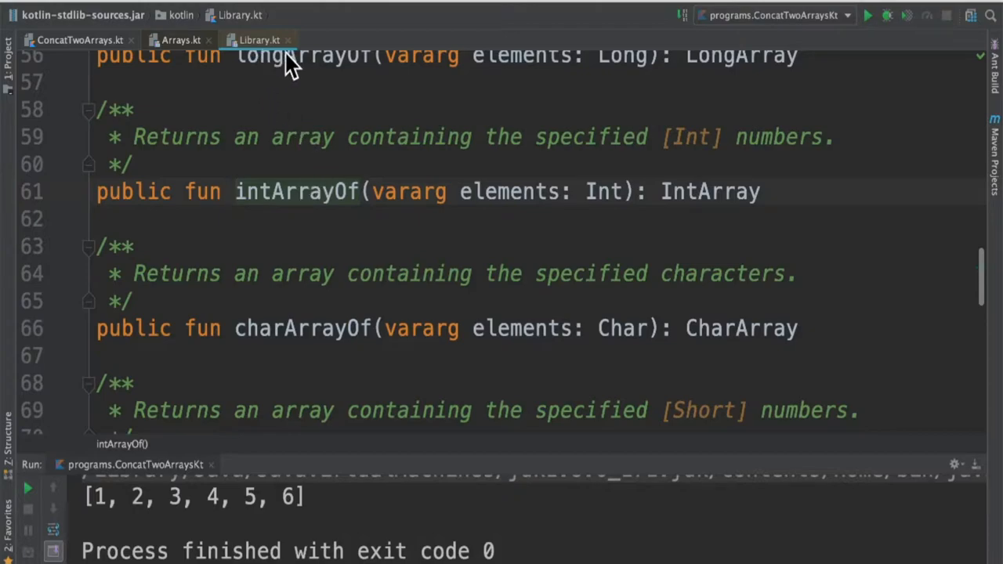
# From the ConcatTwoArrays.kt tab, jump to the IntArray class declaration in Arrays.kt.
pyautogui.click(74, 40)
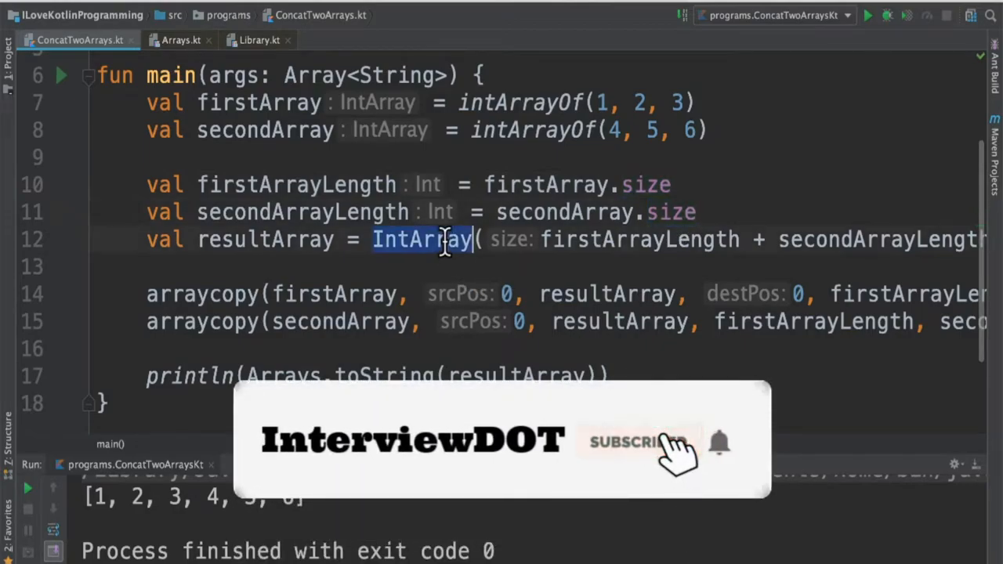
pyautogui.click(635, 442)
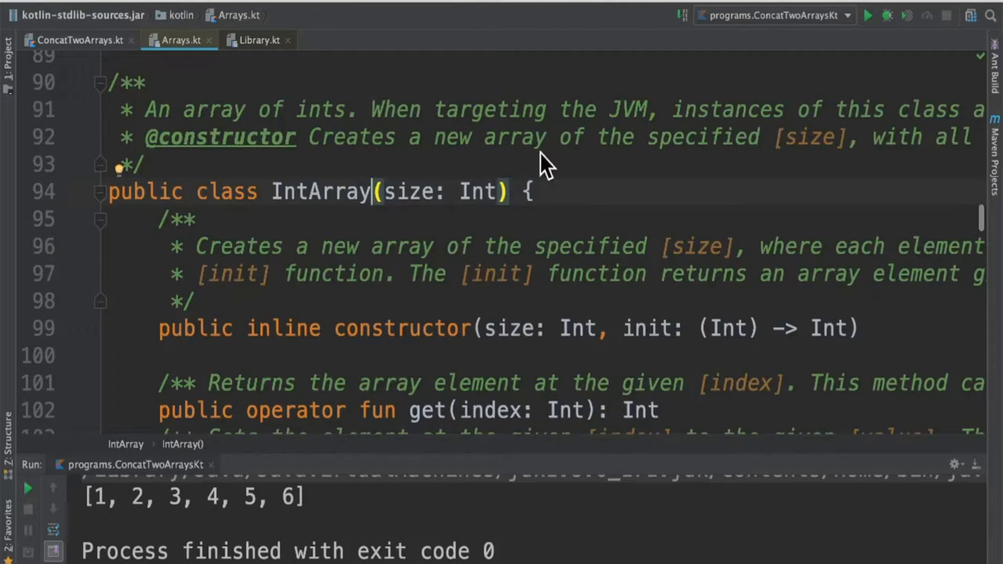
pyautogui.moveTo(216, 106)
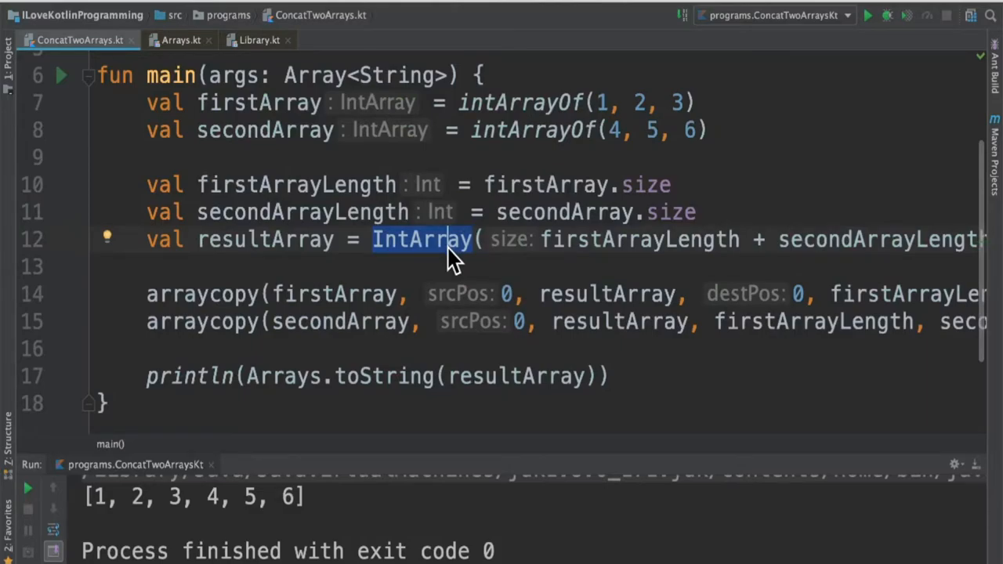
pyautogui.moveTo(297, 243)
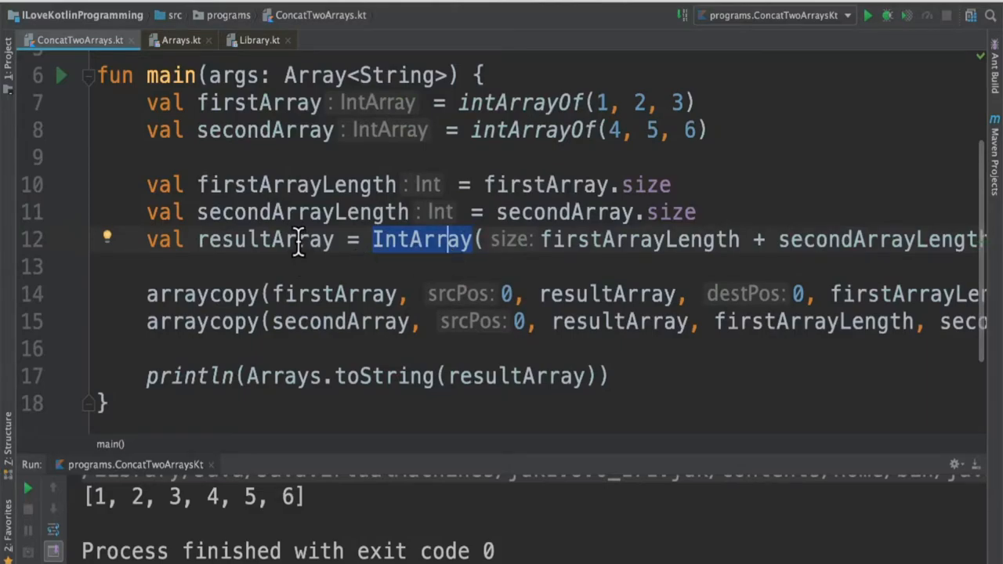
pyautogui.doubleClick(265, 239)
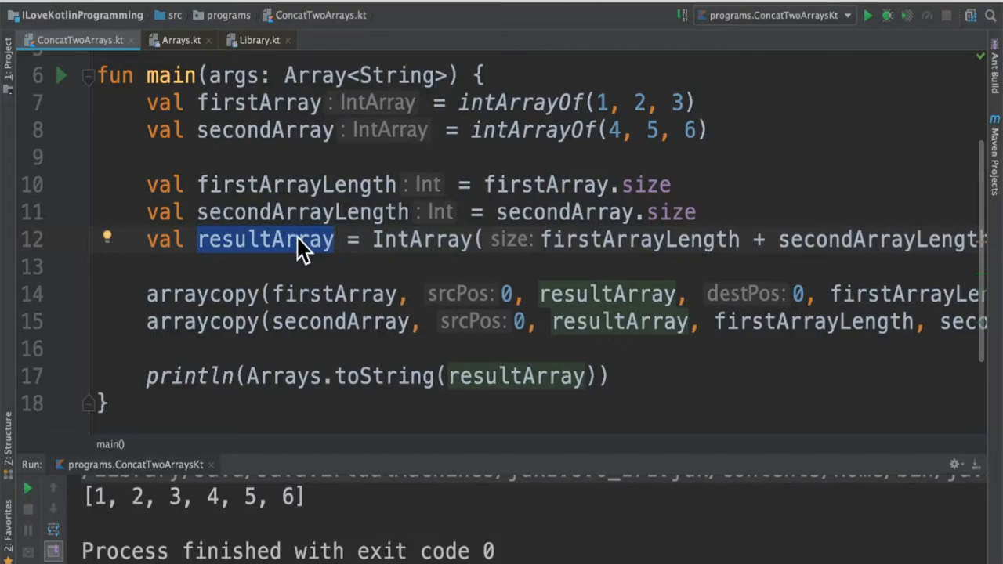
pyautogui.scroll(3)
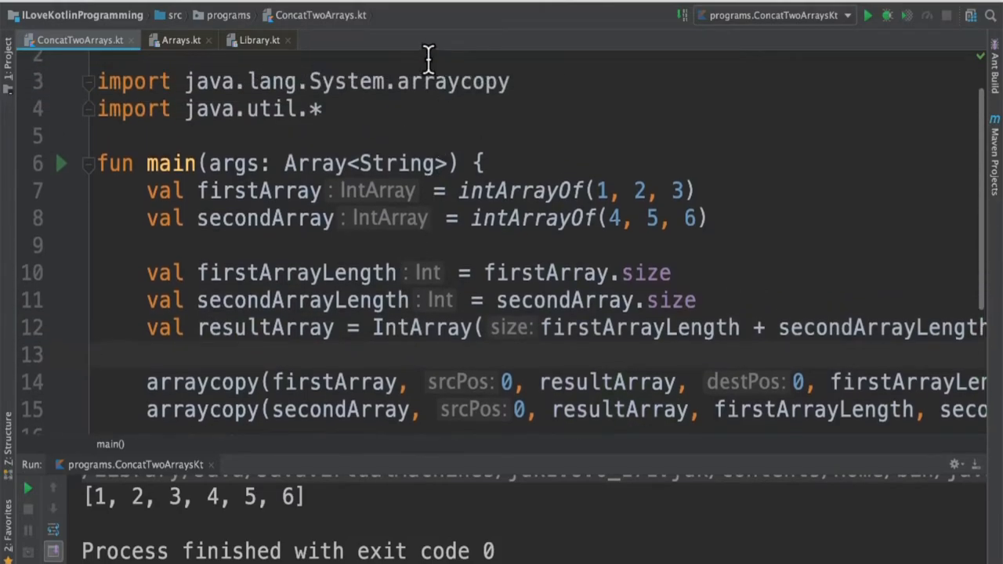
pyautogui.moveTo(454, 81)
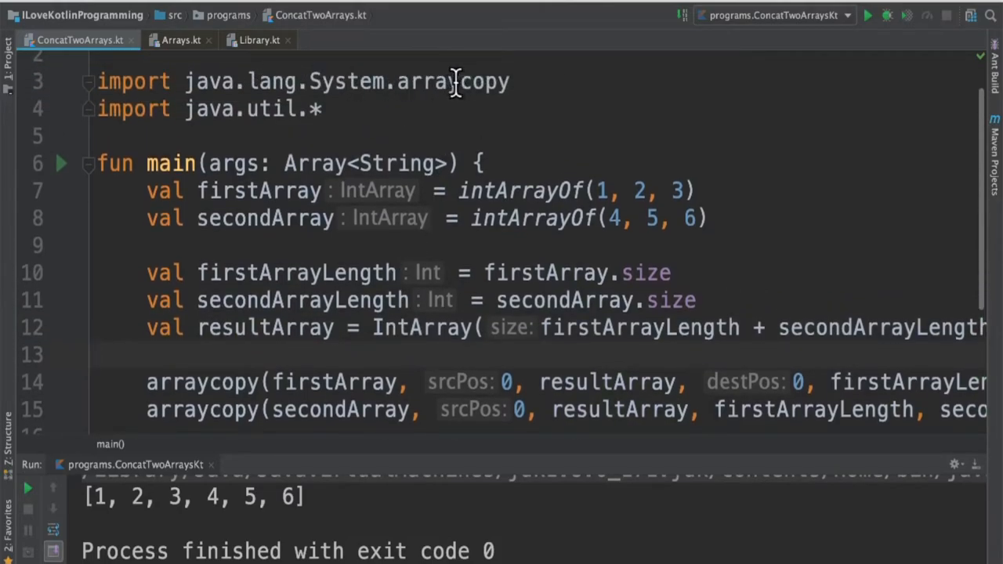
pyautogui.scroll(-3)
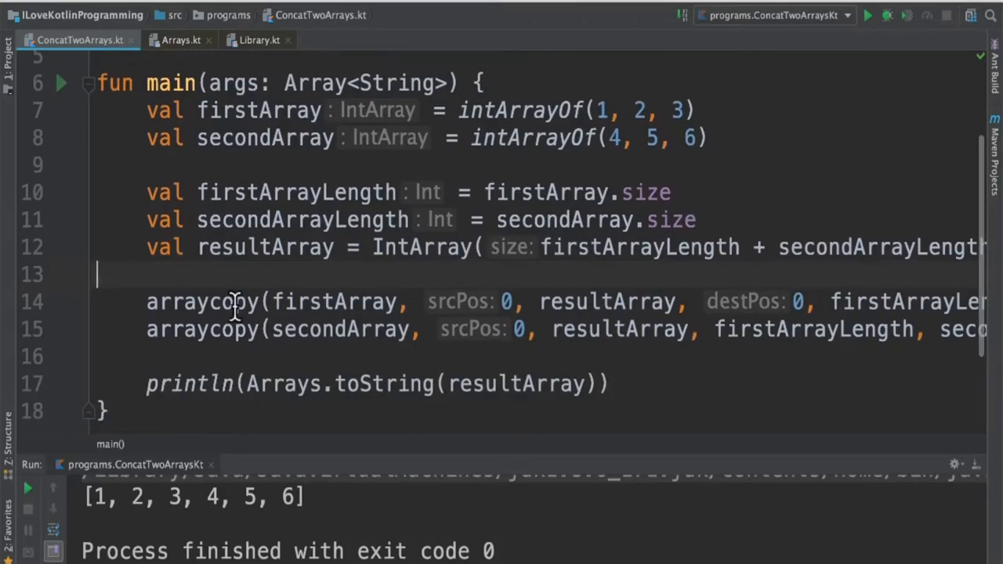
pyautogui.doubleClick(336, 302)
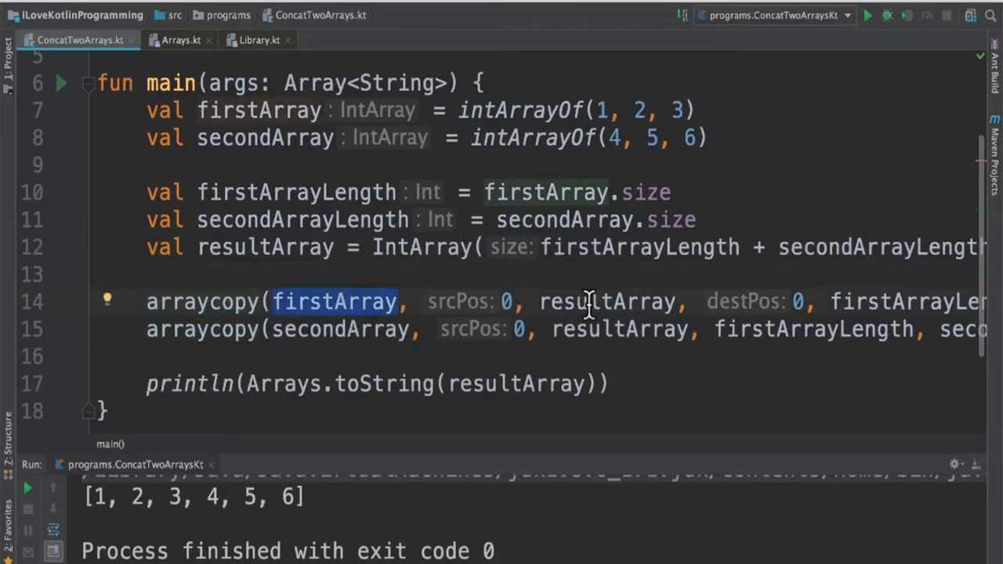
pyautogui.doubleClick(608, 301)
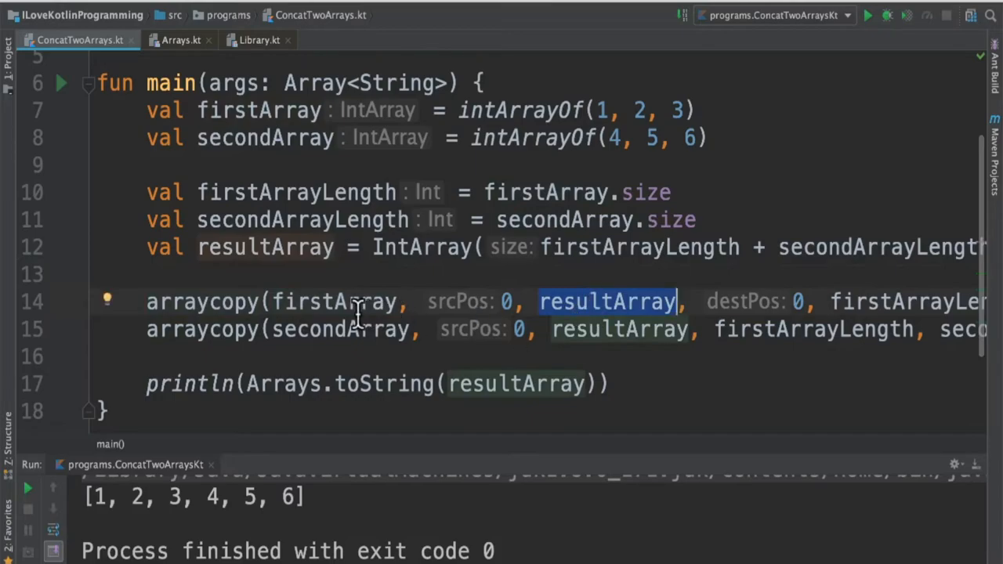
pyautogui.moveTo(414, 352)
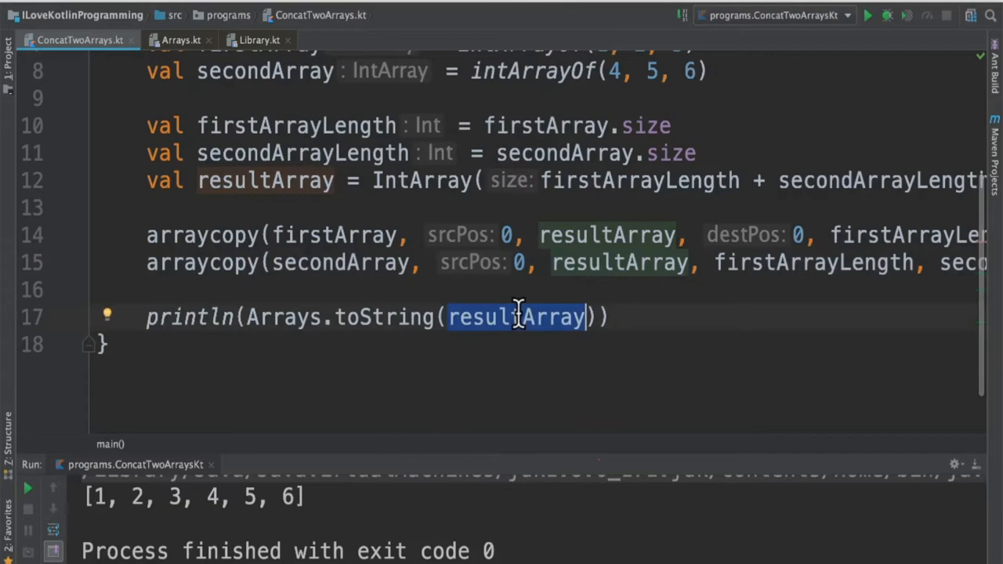
pyautogui.moveTo(522, 324)
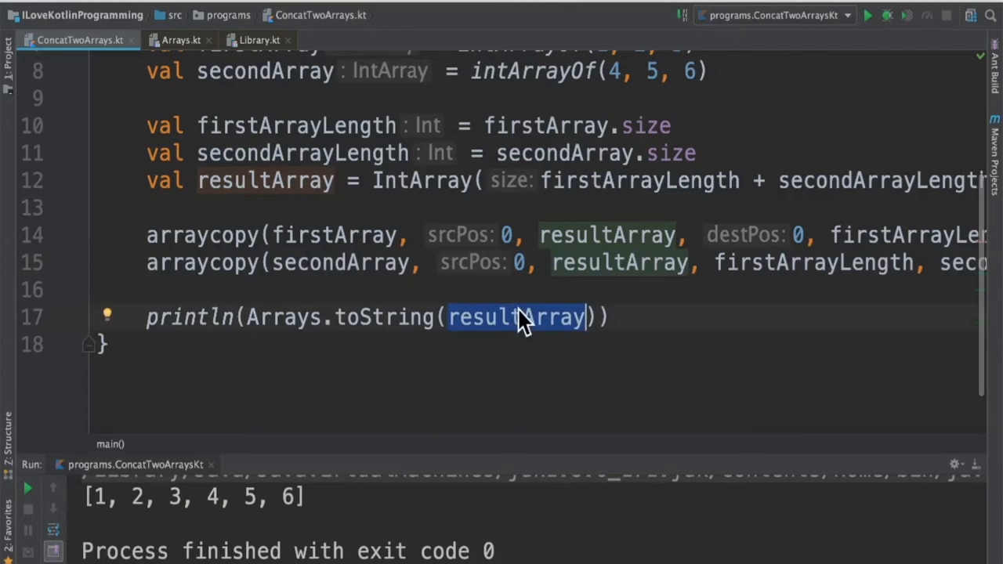
pyautogui.moveTo(461, 247)
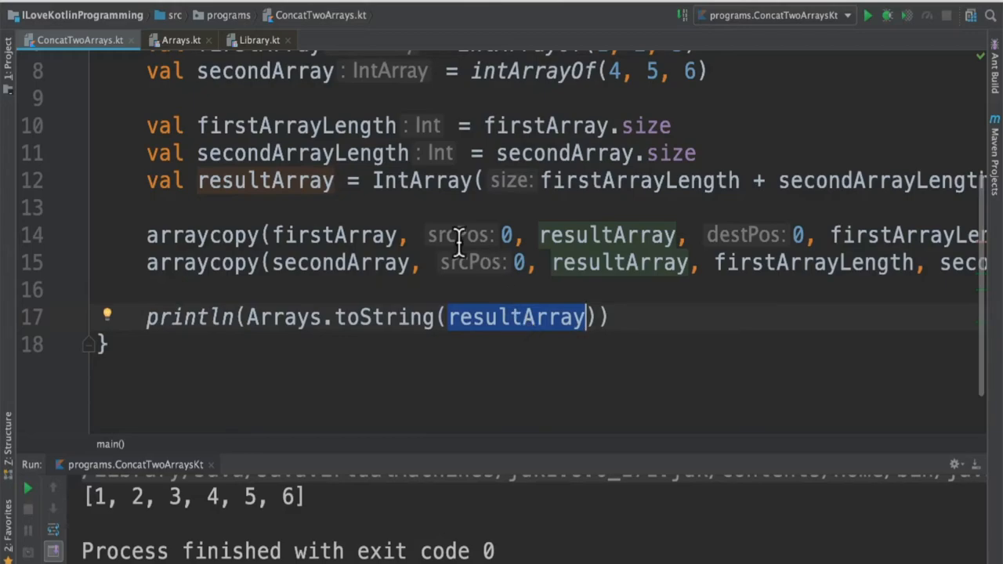
pyautogui.scroll(3)
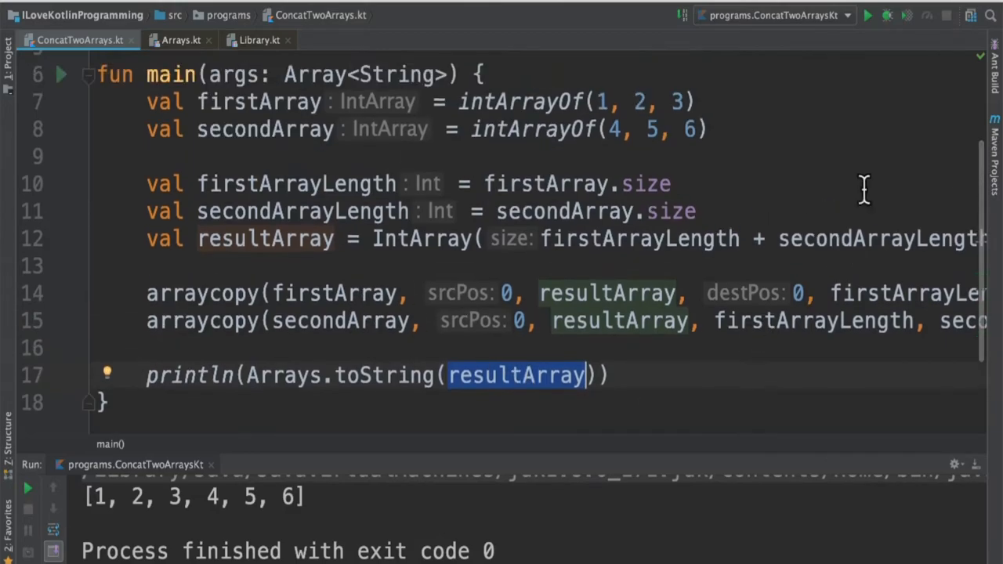
pyautogui.moveTo(122, 516)
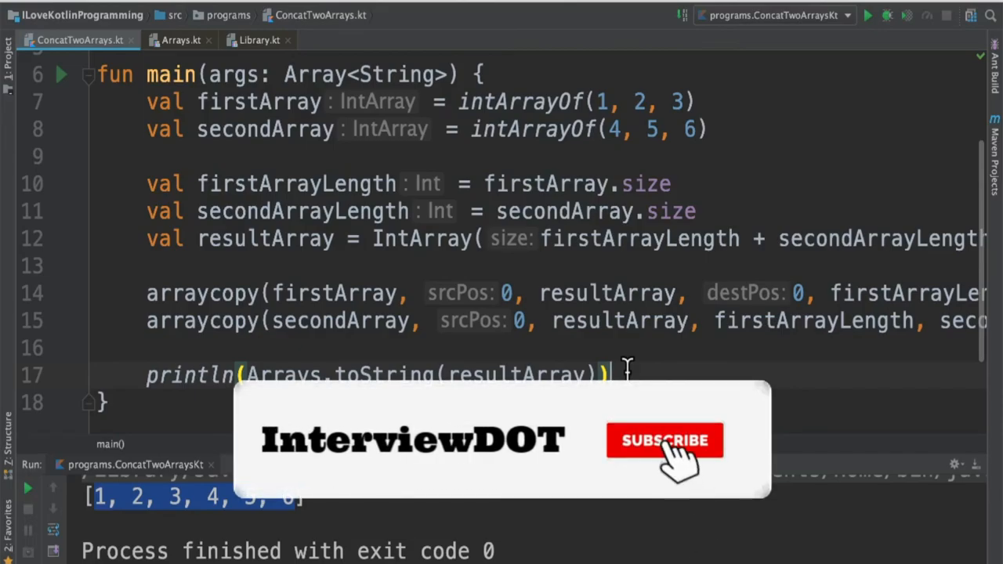
pyautogui.click(664, 441)
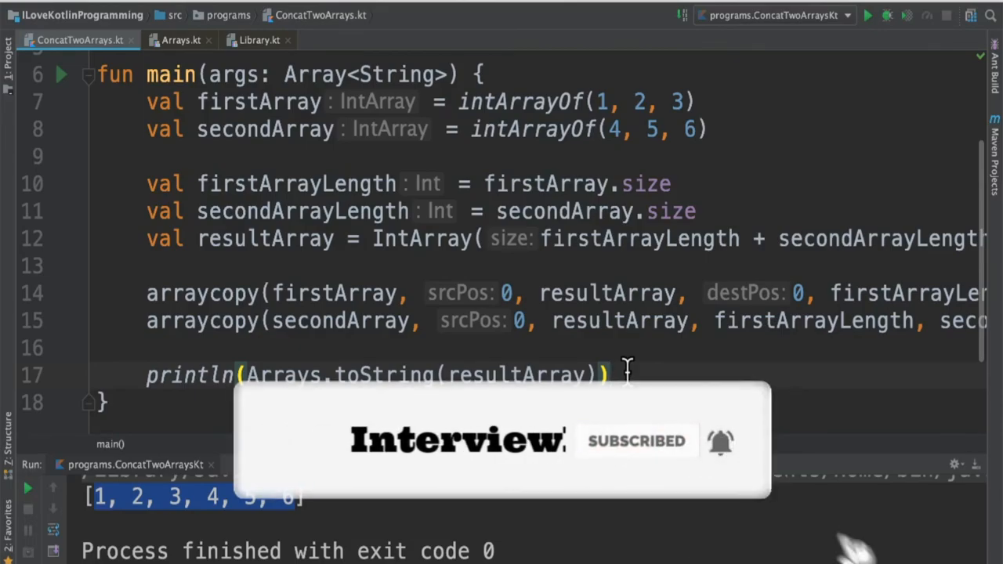